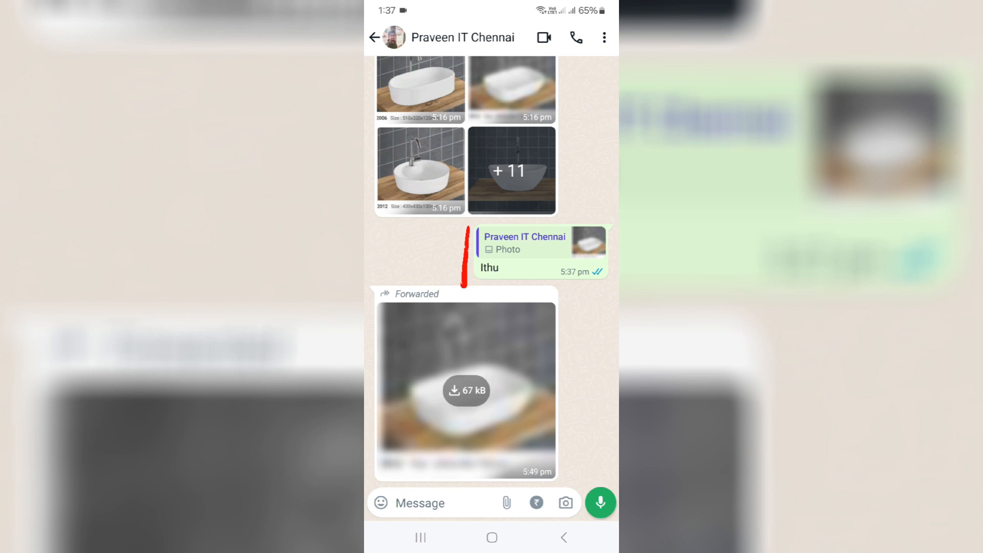
# - Download the forwarded sink photo and open it from today's pictures in Samsung Gallery
pyautogui.click(466, 390)
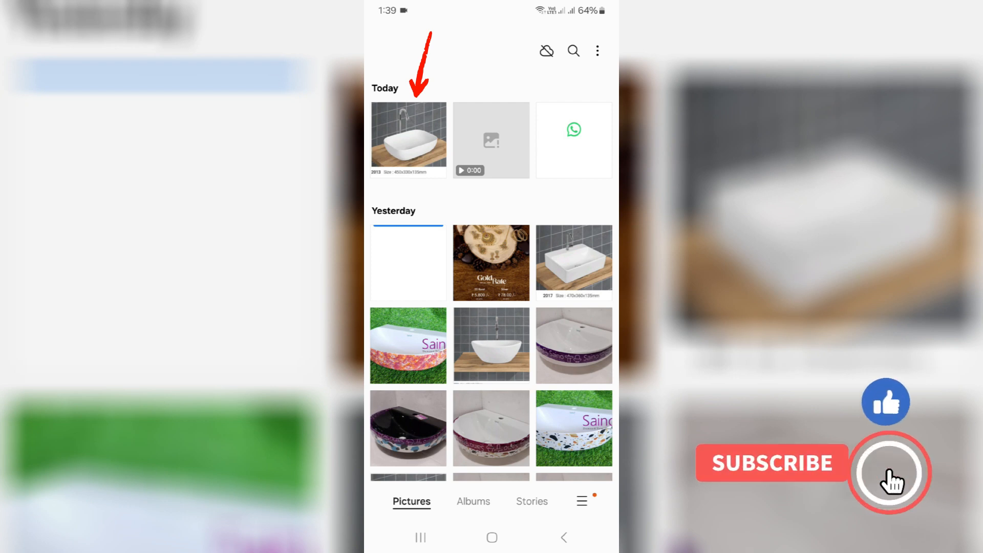
pyautogui.click(886, 472)
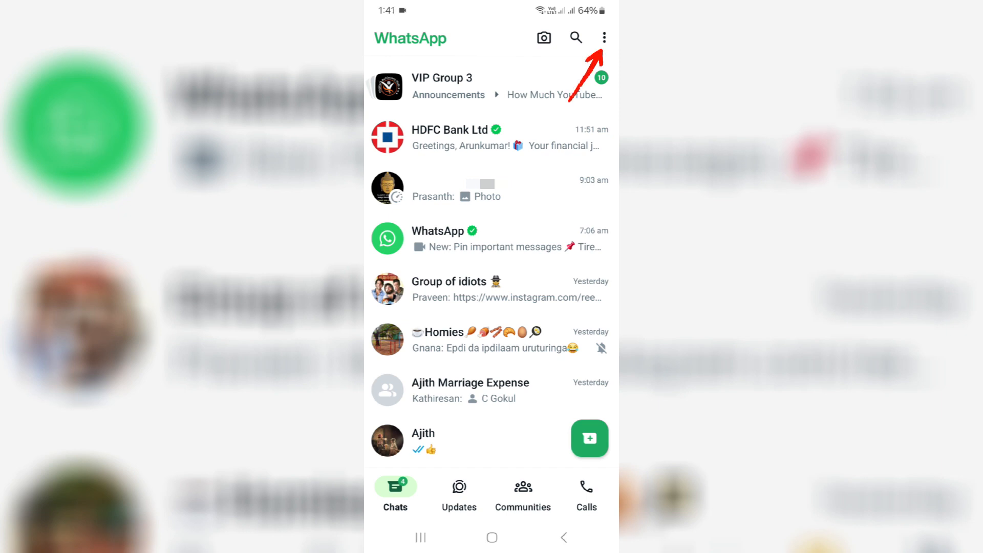
# - Open WhatsApp Settings from the three-dot menu on the chats list
pyautogui.click(604, 37)
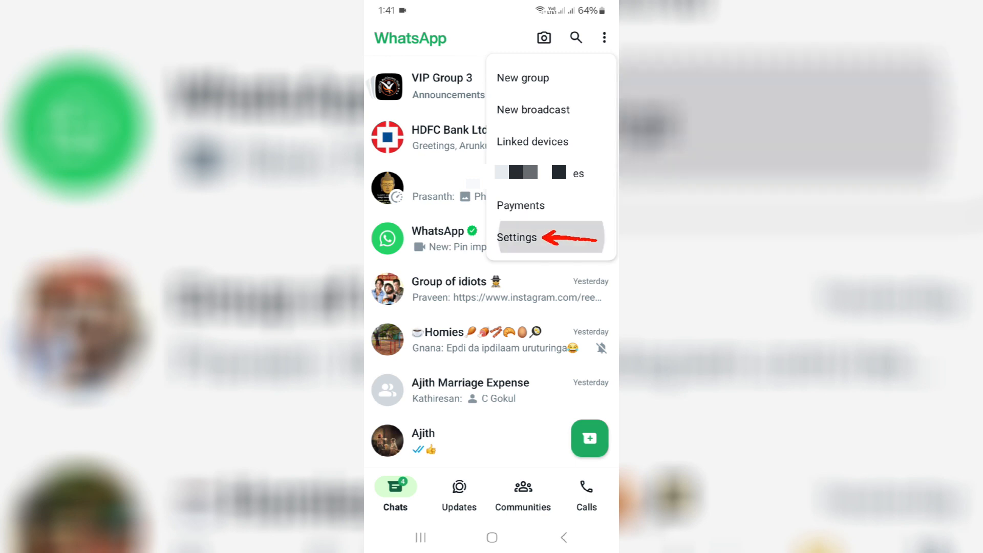
pyautogui.click(516, 237)
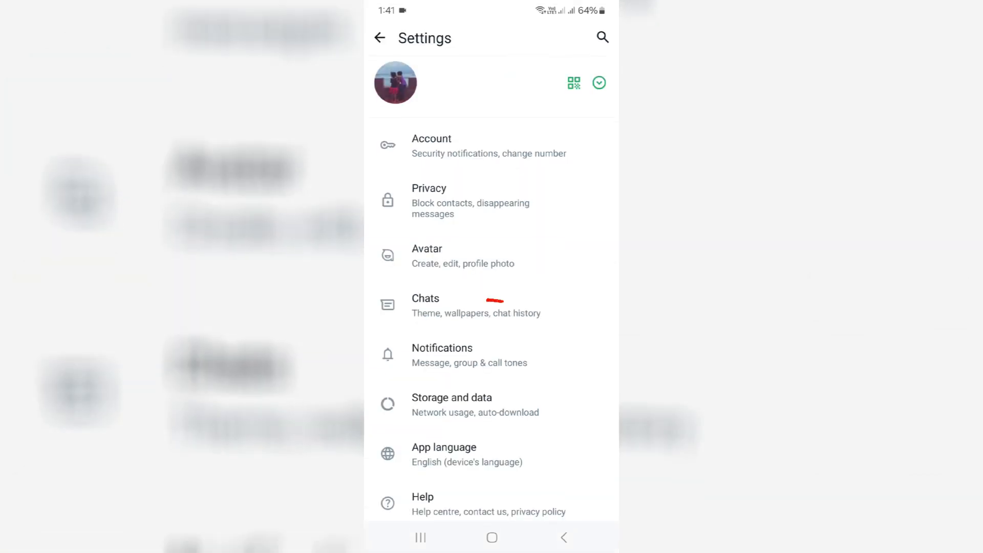
# - In Chats settings, switch the Media visibility toggle off
pyautogui.click(425, 305)
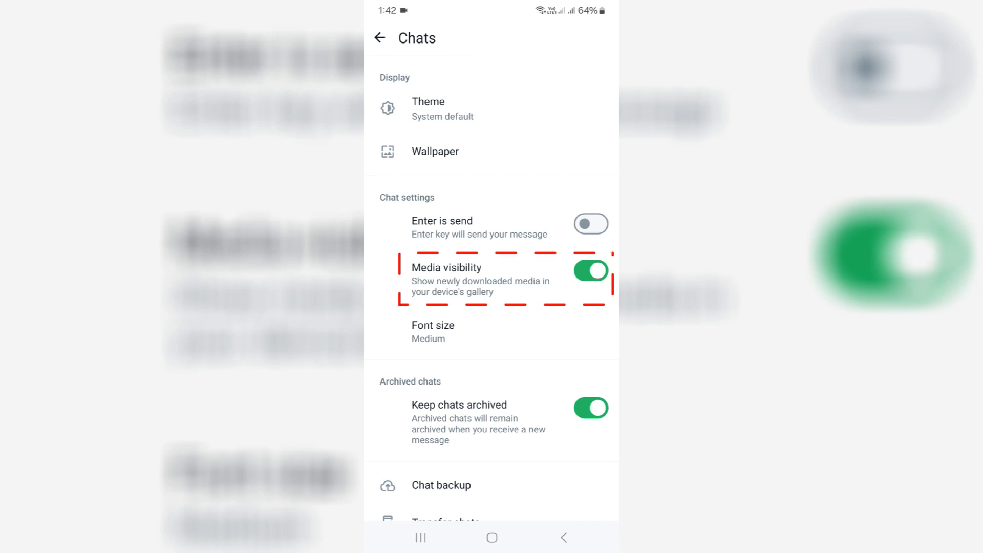
pyautogui.click(589, 270)
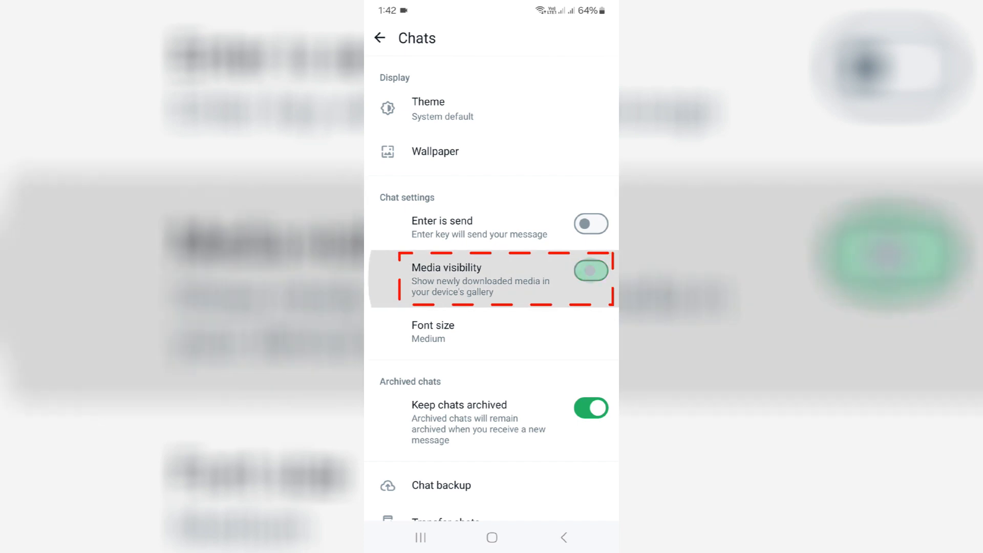
pyautogui.click(590, 270)
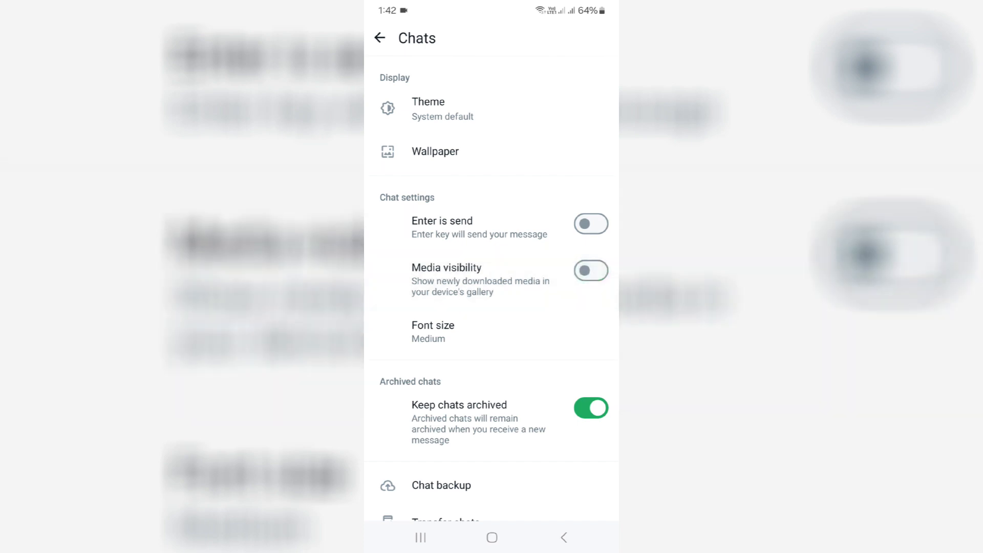